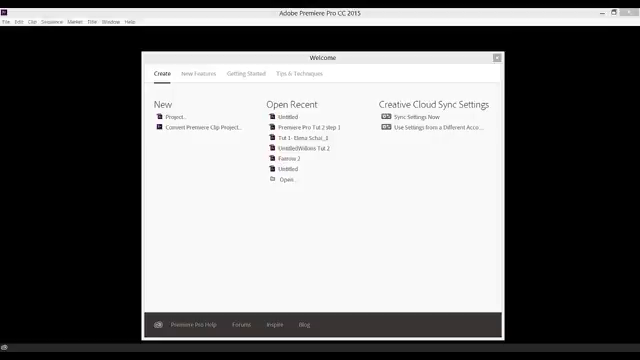
pyautogui.moveTo(624, 175)
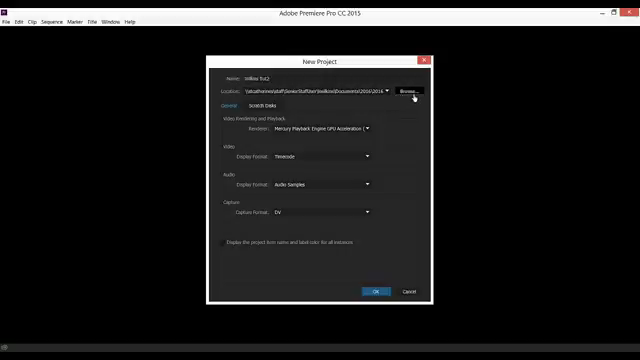
# Step: Save the new project in the Premiere pro tut 2 folder
pyautogui.click(409, 91)
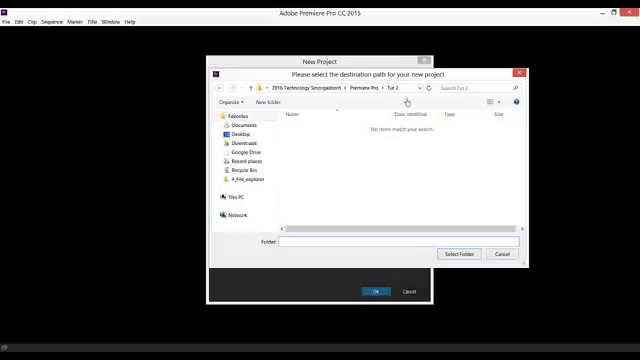
pyautogui.click(460, 254)
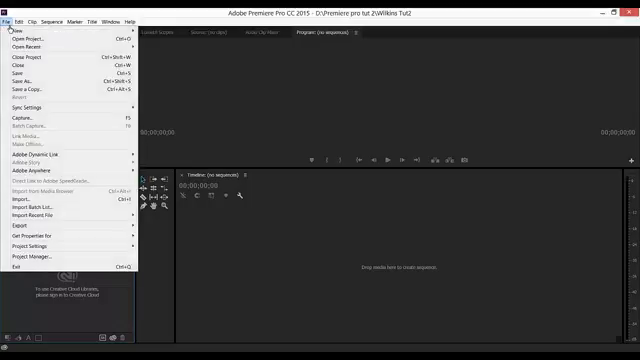
pyautogui.moveTo(30, 203)
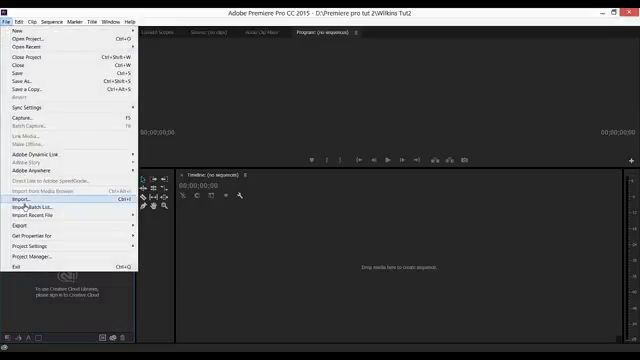
# Step: Import the weathertut2 green-screen video file into the project
pyautogui.click(19, 205)
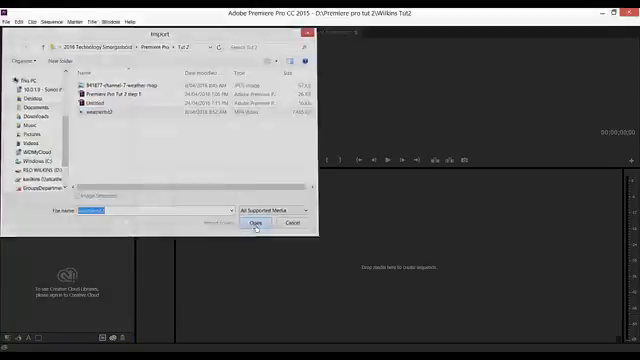
pyautogui.click(258, 223)
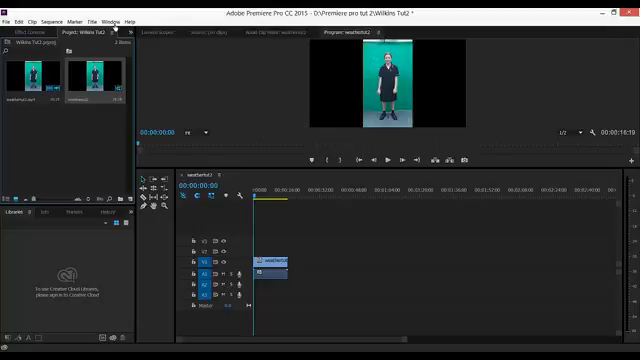
# Step: Apply the Transform > Crop effect to the weathertut2 clip
pyautogui.click(118, 17)
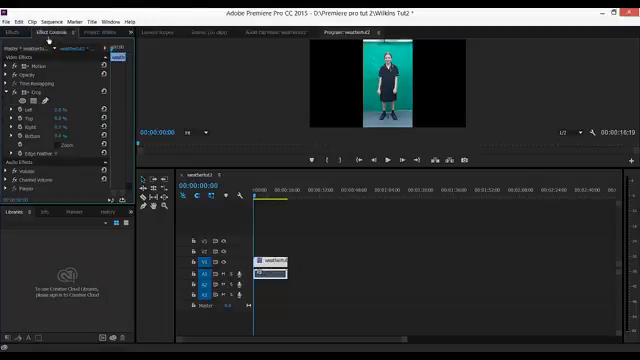
# Step: Show the weathertut2 clip's Crop settings in Effect Controls, all at 0.0%
pyautogui.click(92, 19)
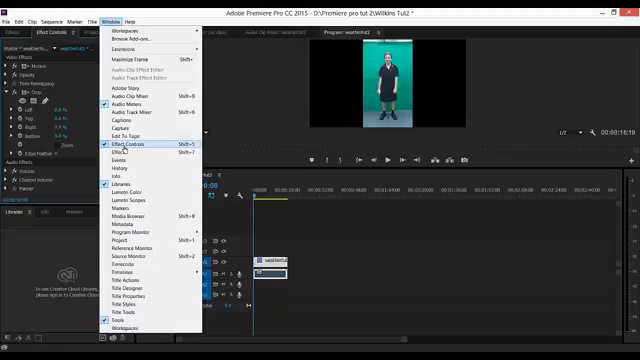
pyautogui.click(136, 146)
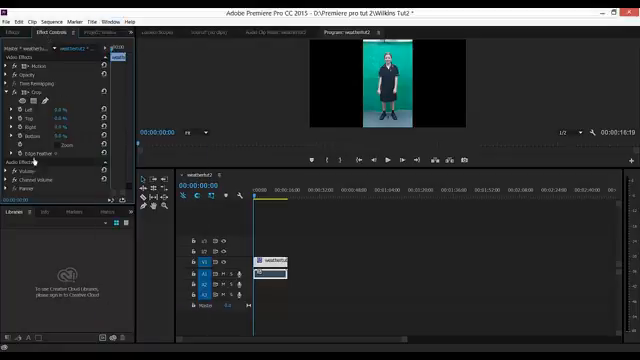